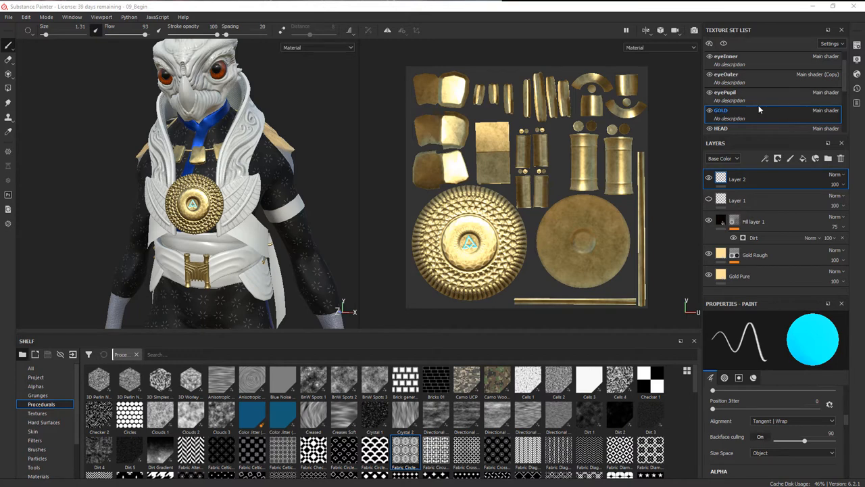
Show the SASH texture set on the figure and orbit to view the white sash from the side.
{"action": "scroll", "scroll_direction": "up", "scroll_amount": 3}
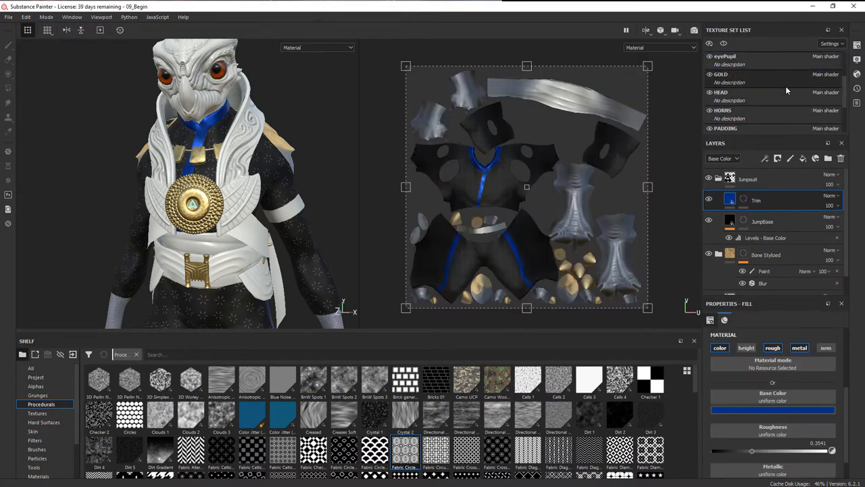
{"action": "scroll", "scroll_direction": "down", "scroll_amount": 3}
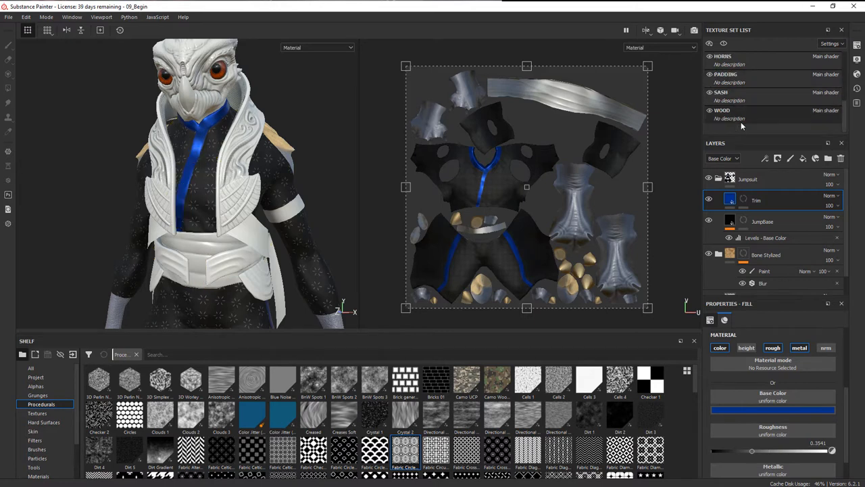
{"action": "left_click", "coordinate": [708, 74]}
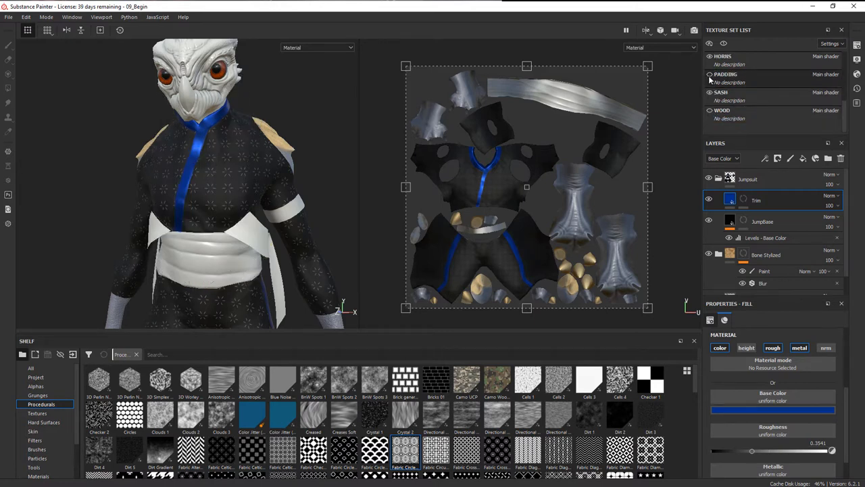
{"action": "left_click", "coordinate": [709, 92]}
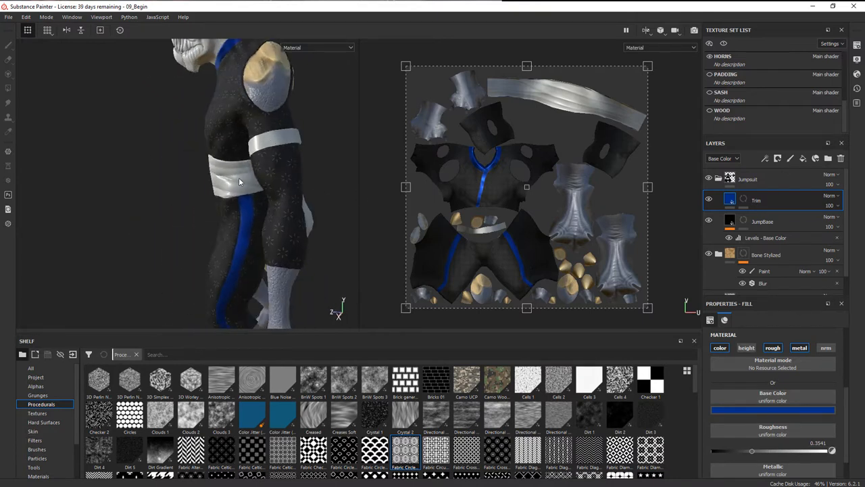
{"action": "left_click_drag", "start_coordinate": [238, 181], "coordinate": [306, 184]}
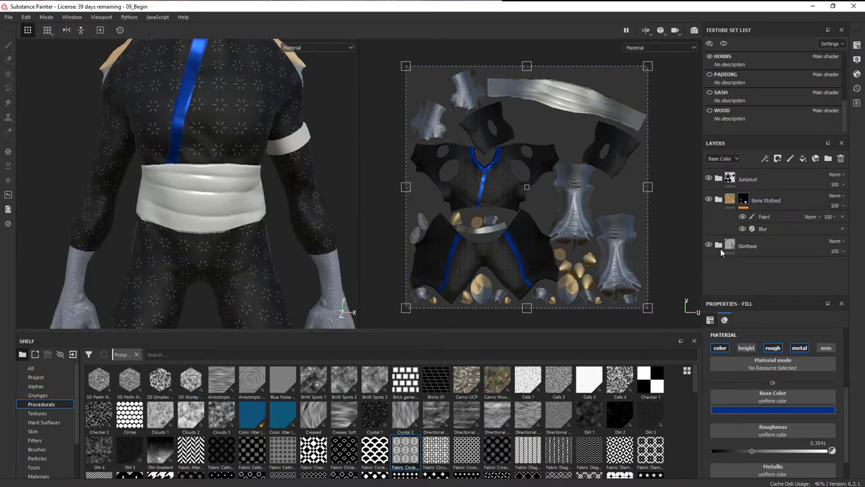
Add a fill layer above the Jumpsuit folder and set its base colour to a deep blue.
{"action": "left_click", "coordinate": [748, 179]}
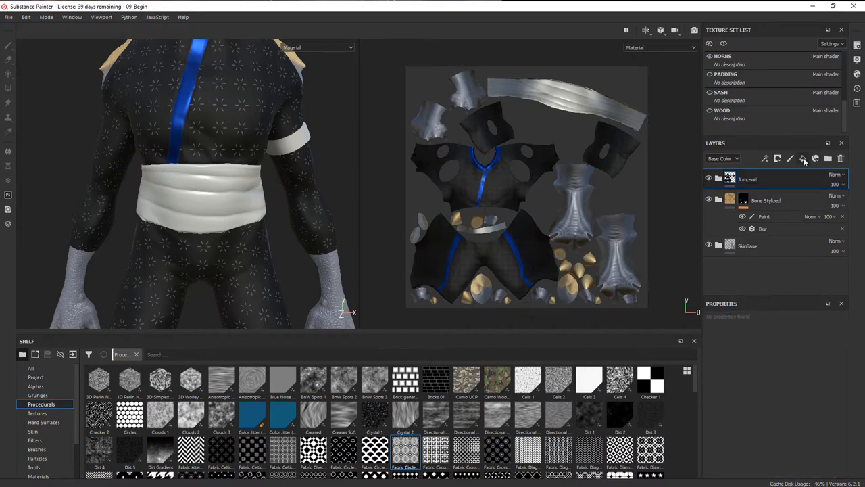
{"action": "left_click", "coordinate": [803, 158]}
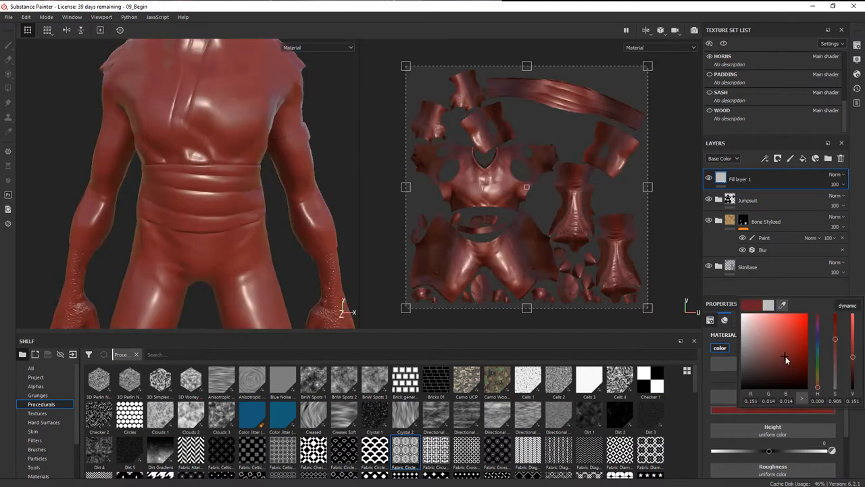
{"action": "left_click", "coordinate": [787, 351]}
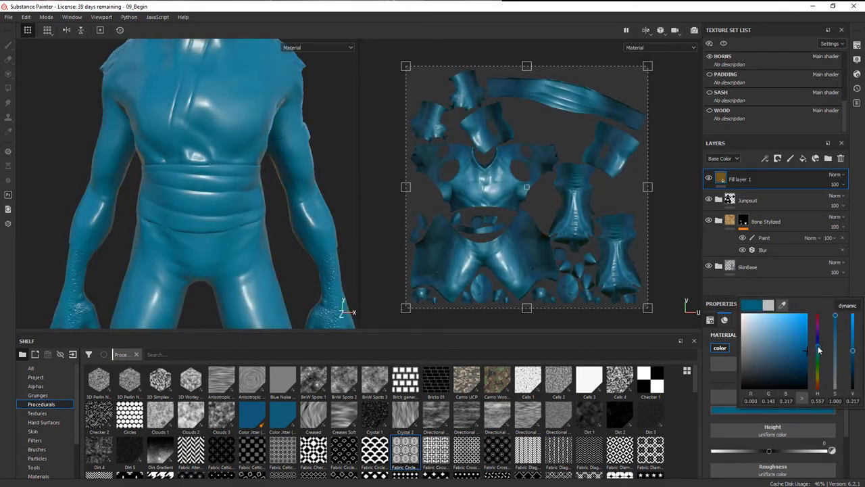
{"action": "left_click", "coordinate": [818, 354]}
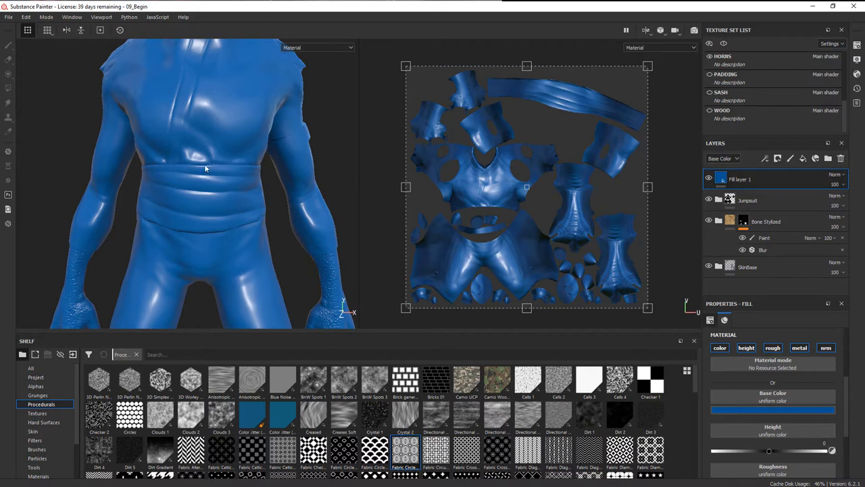
{"action": "mouse_move", "coordinate": [556, 93]}
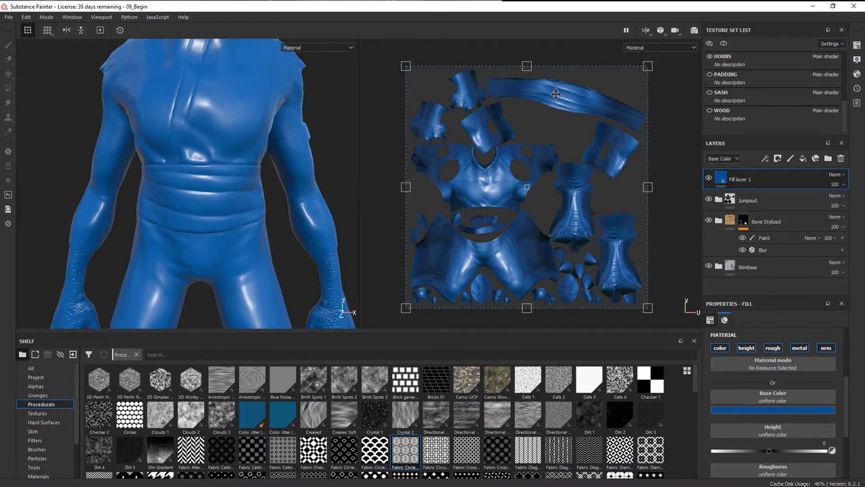
{"action": "mouse_move", "coordinate": [656, 127]}
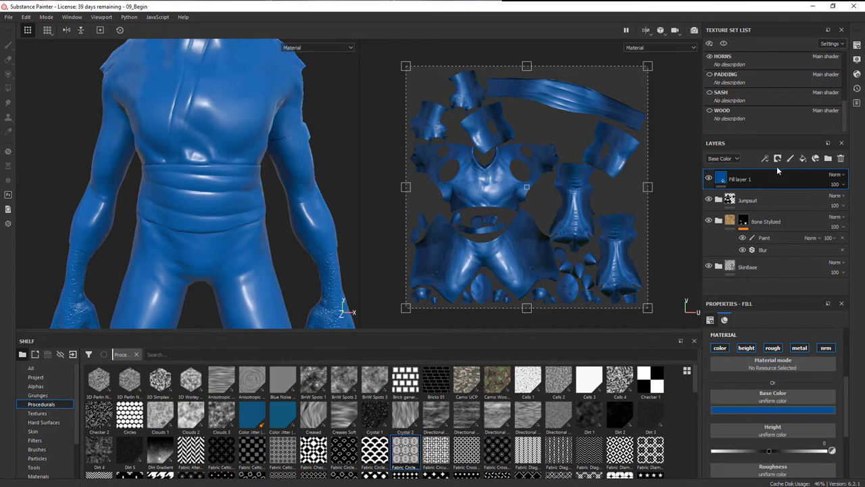
Add a black mask to the blue fill and polygon-fill the sash faces so only the waistband is blue.
{"action": "left_click", "coordinate": [777, 159]}
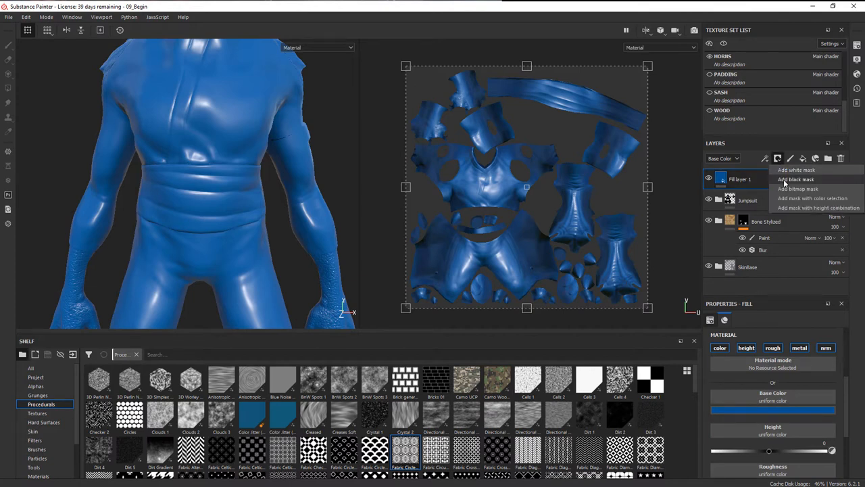
{"action": "left_click", "coordinate": [795, 179]}
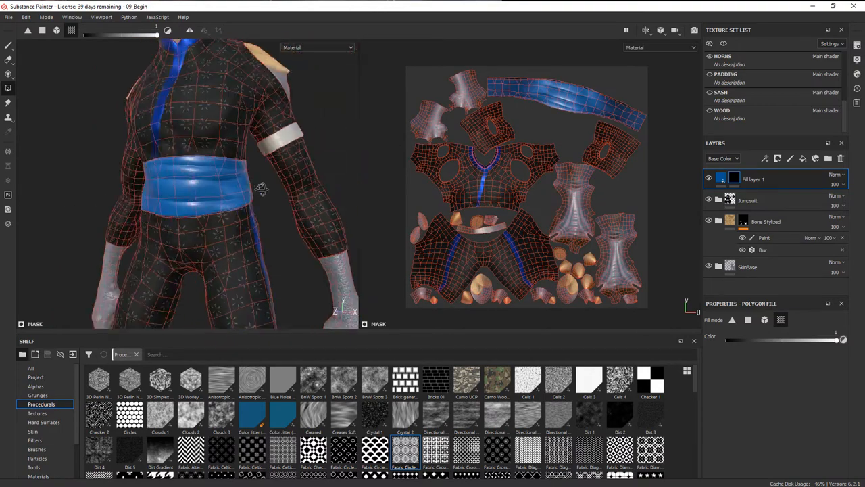
{"action": "left_click", "coordinate": [753, 179]}
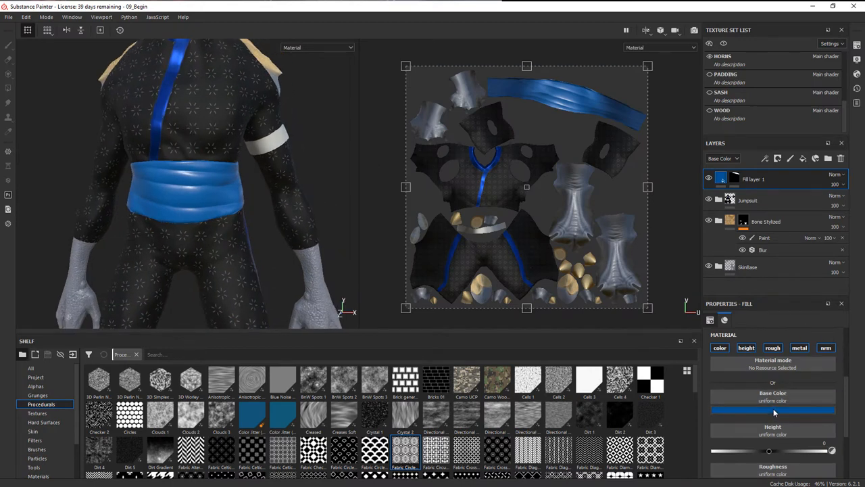
Retune the sash base colour to a brighter, more saturated blue.
{"action": "left_click", "coordinate": [773, 411]}
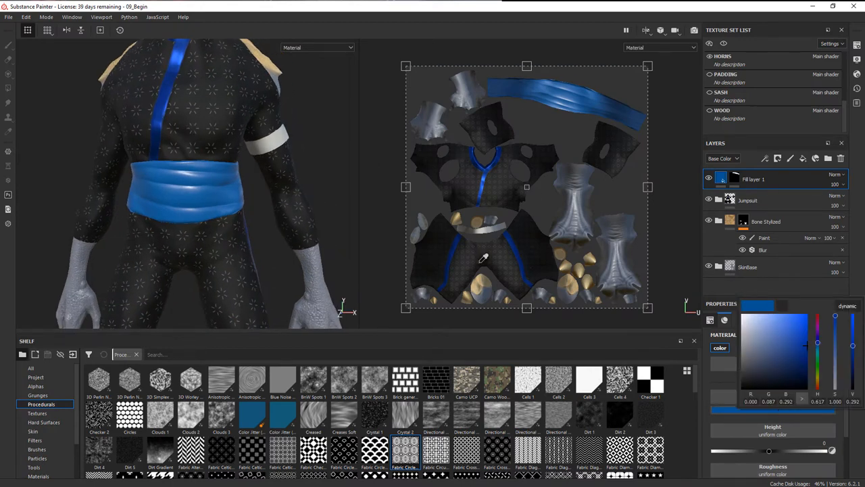
{"action": "left_click", "coordinate": [796, 346]}
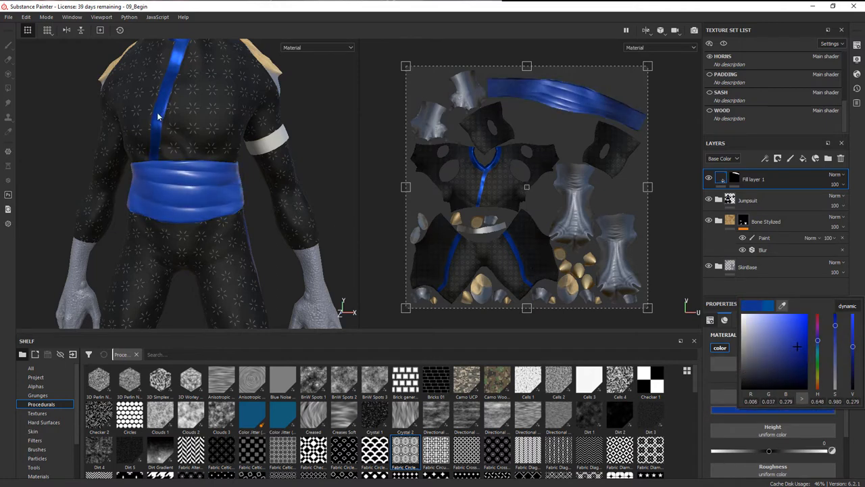
{"action": "mouse_move", "coordinate": [805, 303]}
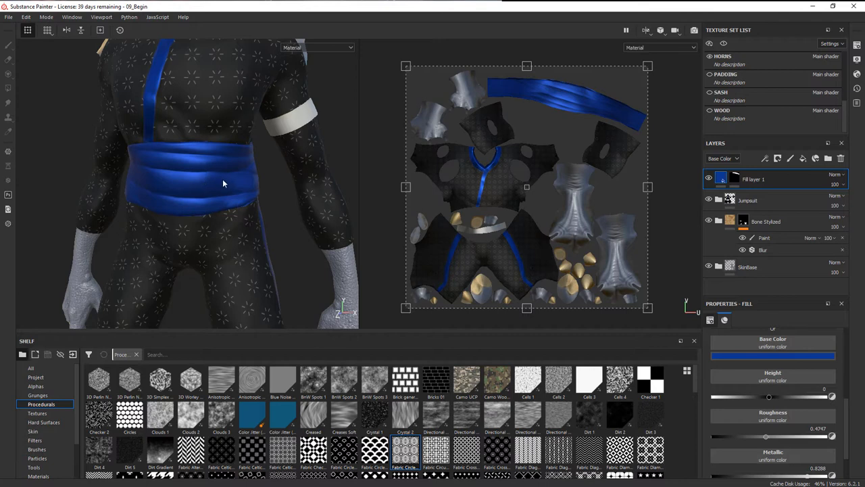
{"action": "mouse_move", "coordinate": [177, 191]}
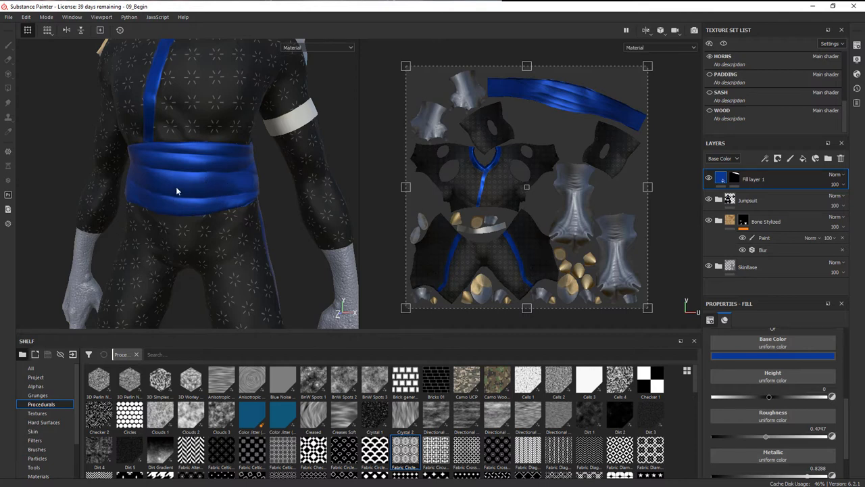
{"action": "mouse_move", "coordinate": [214, 194]}
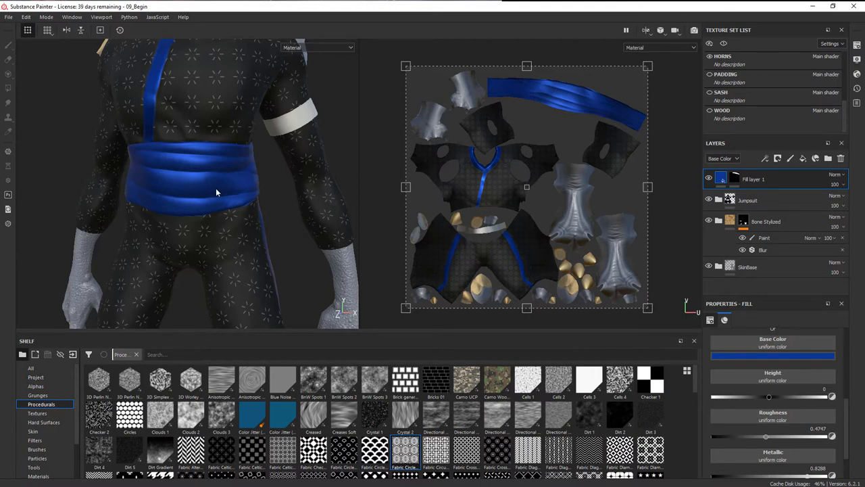
{"action": "mouse_move", "coordinate": [216, 179]}
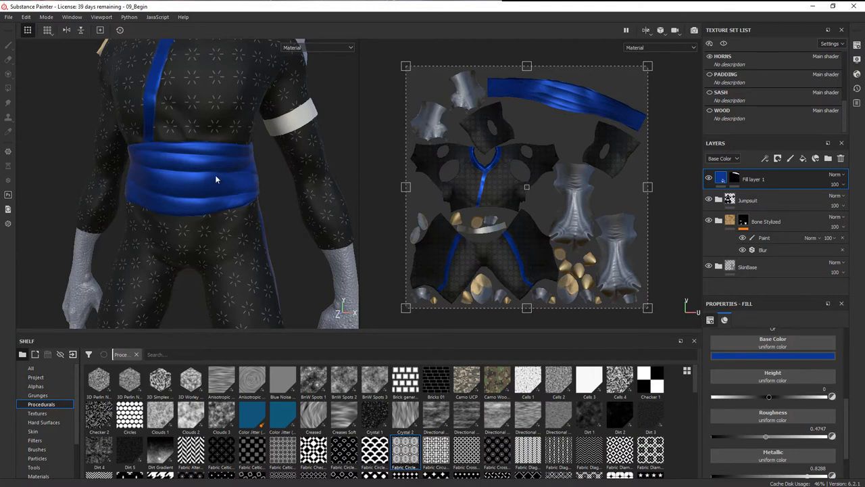
{"action": "mouse_move", "coordinate": [202, 194]}
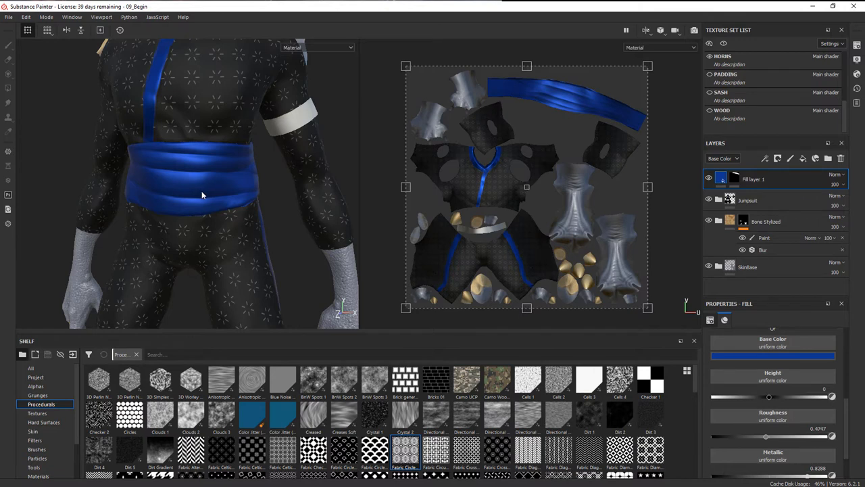
{"action": "mouse_move", "coordinate": [207, 197]}
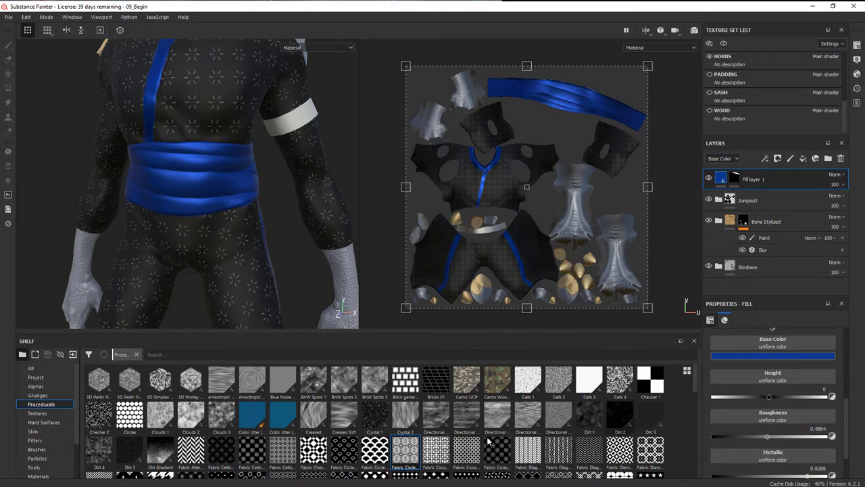
{"action": "mouse_move", "coordinate": [439, 422]}
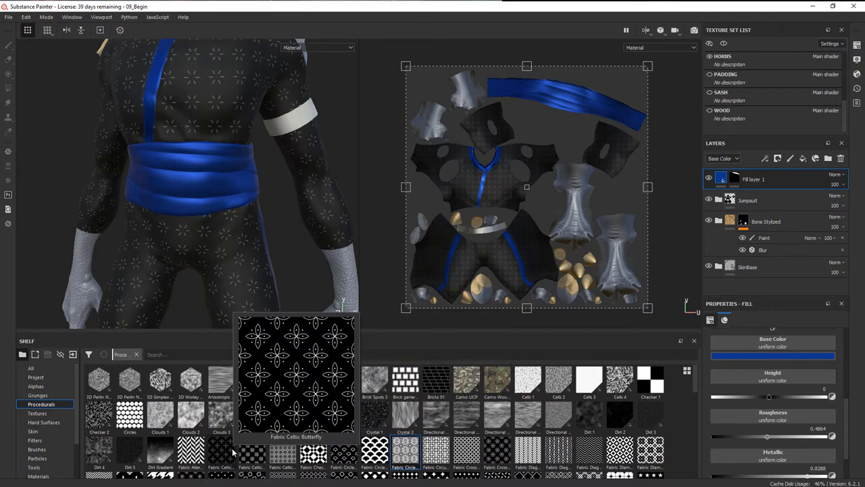
{"action": "mouse_move", "coordinate": [646, 411]}
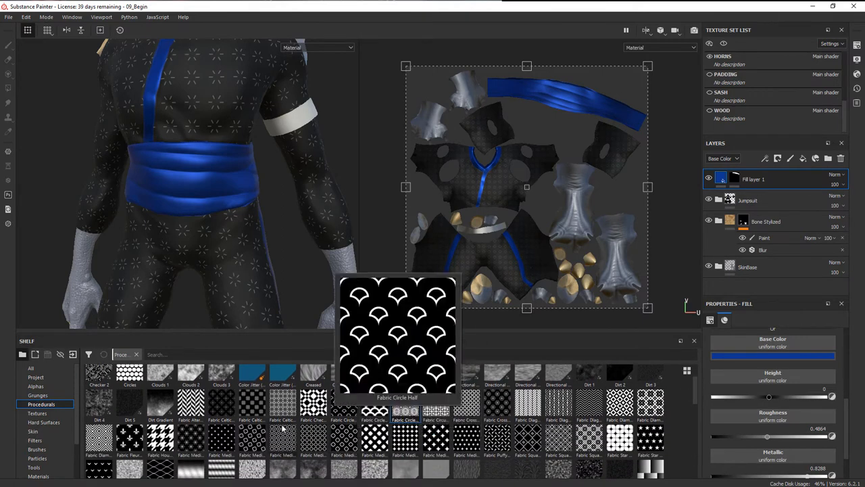
{"action": "mouse_move", "coordinate": [345, 405]}
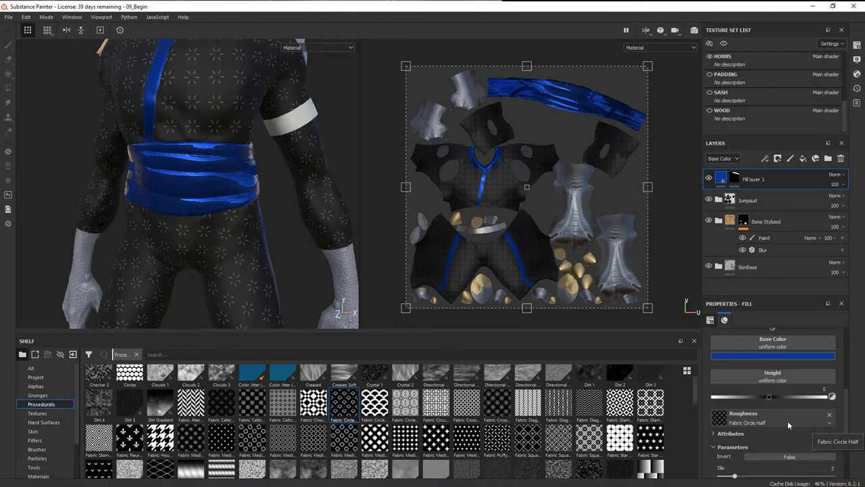
{"action": "mouse_move", "coordinate": [841, 411]}
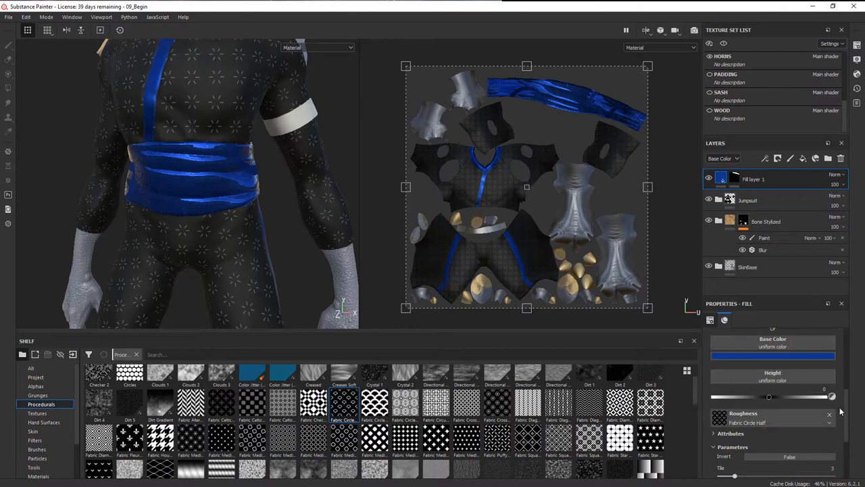
Set the fabric pattern to tile about 20 times and narrow the circle border width.
{"action": "scroll", "scroll_direction": "down", "scroll_amount": 3}
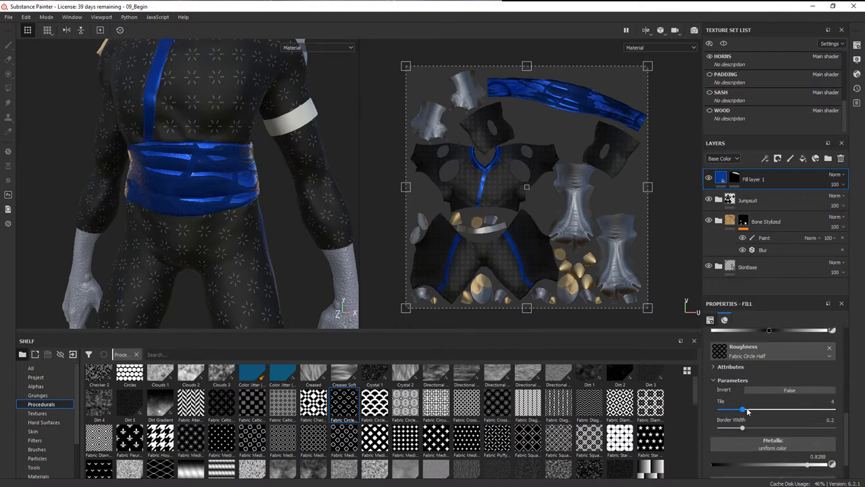
{"action": "left_click_drag", "start_coordinate": [747, 411], "coordinate": [826, 411]}
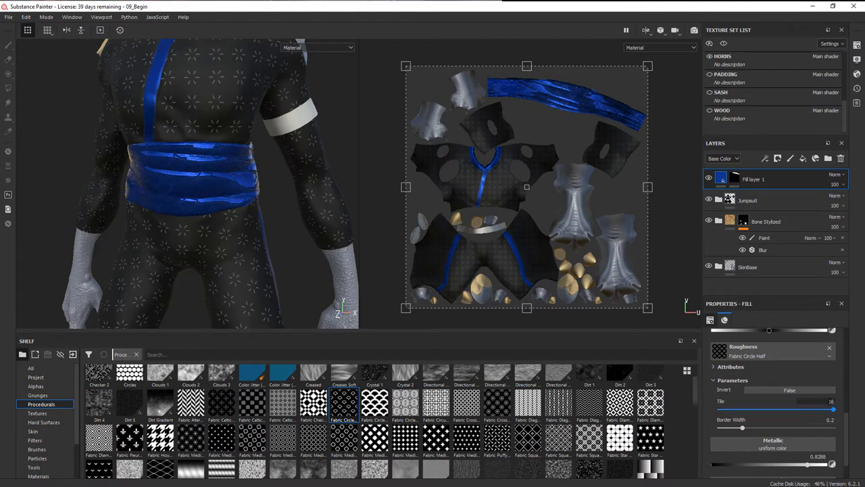
{"action": "left_click_drag", "start_coordinate": [741, 410], "coordinate": [776, 410]}
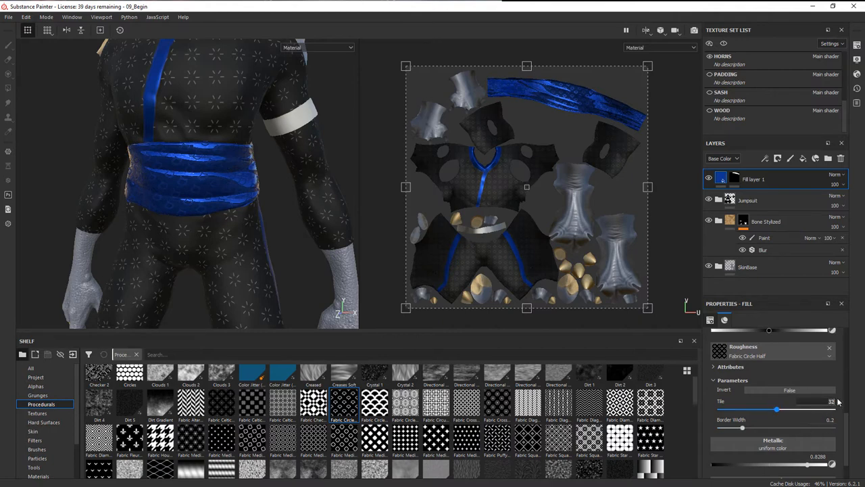
{"action": "left_click_drag", "start_coordinate": [776, 410], "coordinate": [754, 411]}
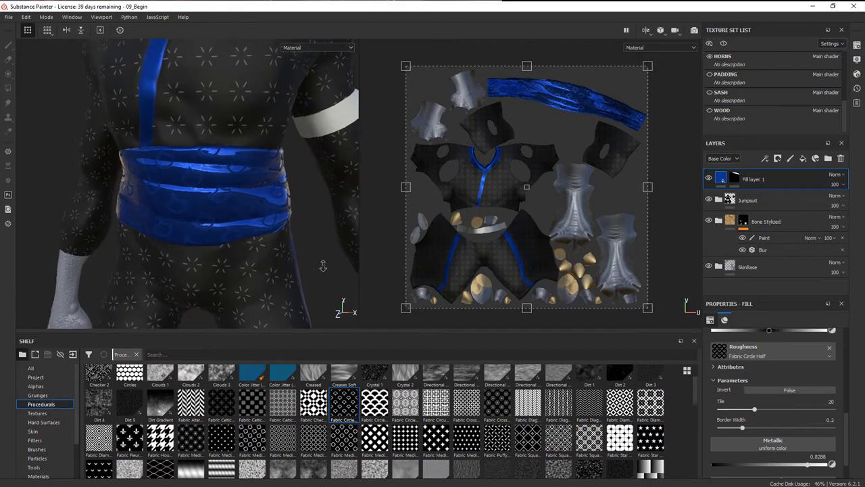
{"action": "left_click_drag", "start_coordinate": [741, 430], "coordinate": [757, 429]}
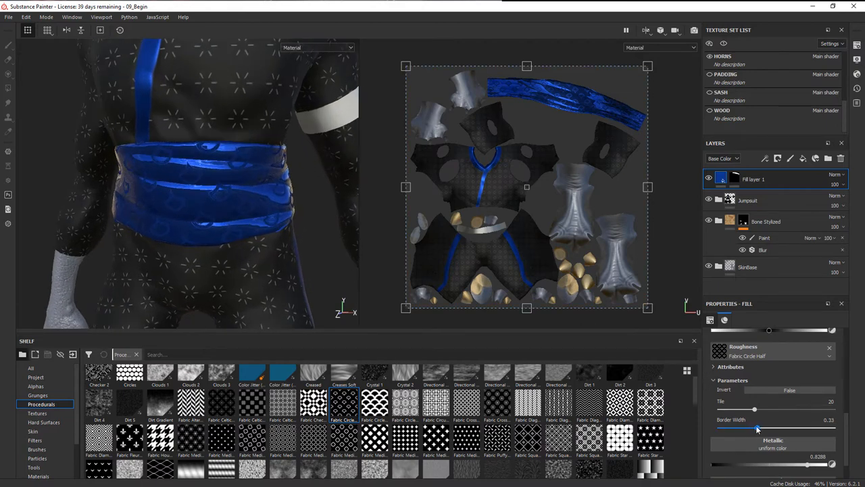
{"action": "left_click_drag", "start_coordinate": [757, 430], "coordinate": [747, 430]}
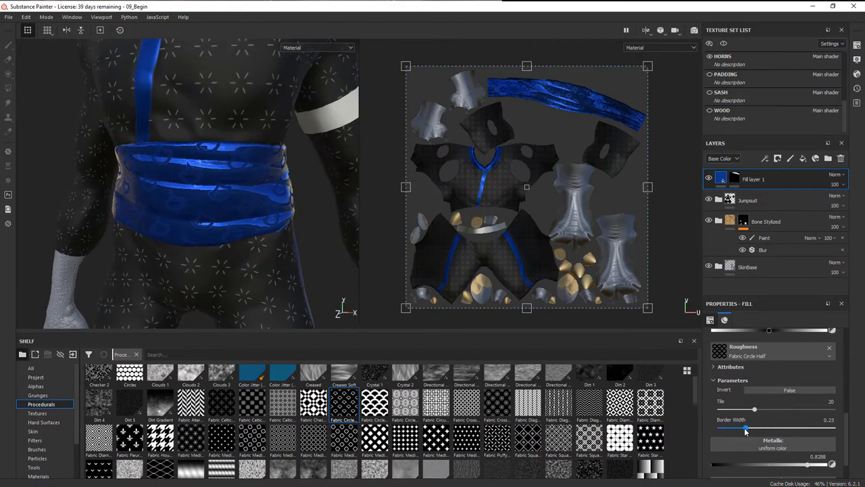
{"action": "left_click_drag", "start_coordinate": [754, 427], "coordinate": [741, 427]}
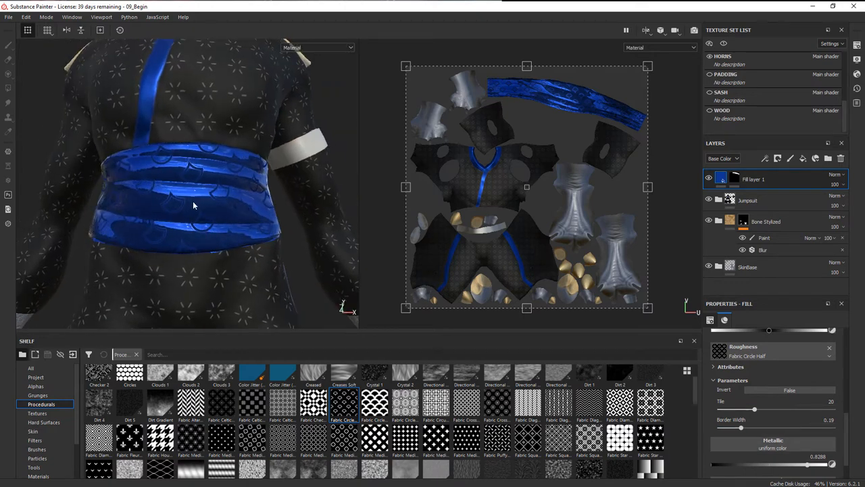
{"action": "mouse_move", "coordinate": [343, 411]}
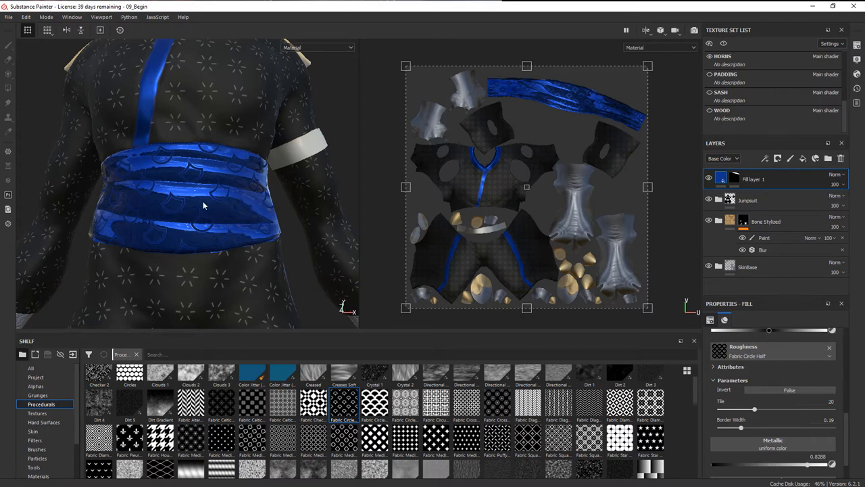
{"action": "mouse_move", "coordinate": [297, 300]}
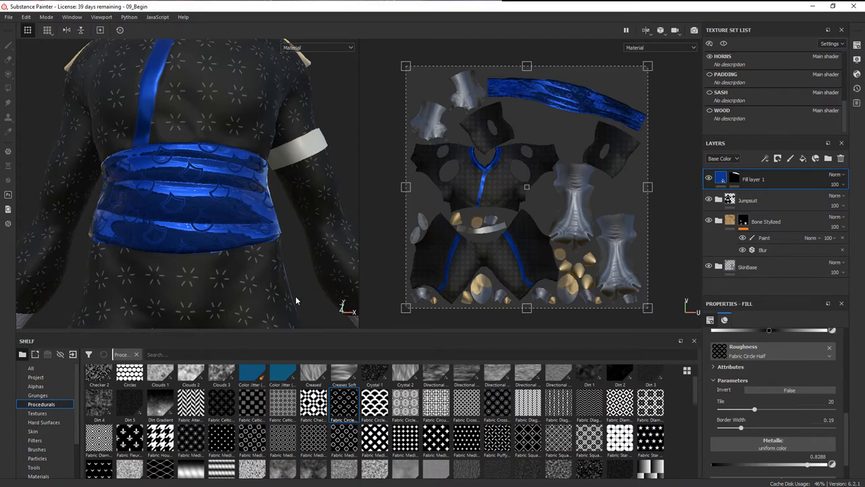
{"action": "mouse_move", "coordinate": [273, 246]}
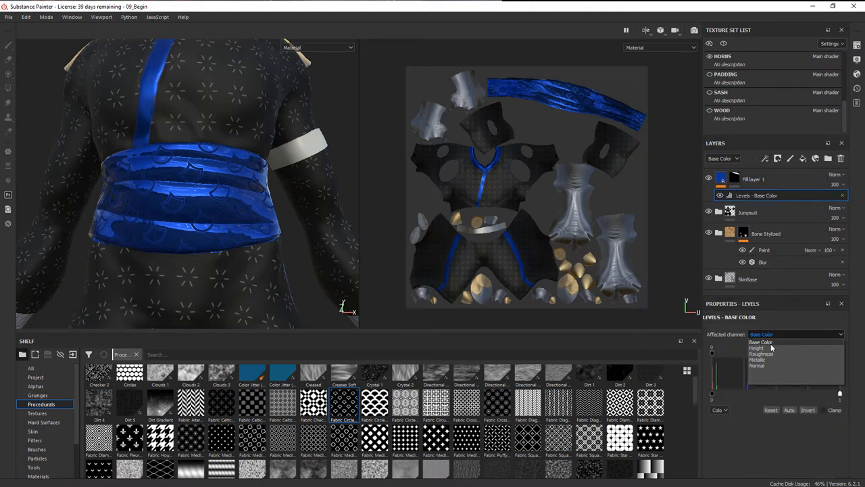
Set the levels to affect Roughness and raise its minimum output for a satin sheen.
{"action": "left_click", "coordinate": [762, 354]}
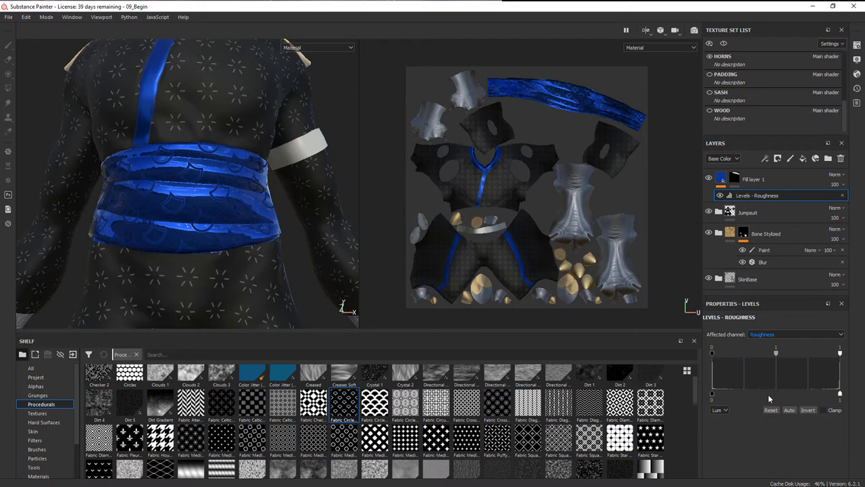
{"action": "mouse_move", "coordinate": [836, 402]}
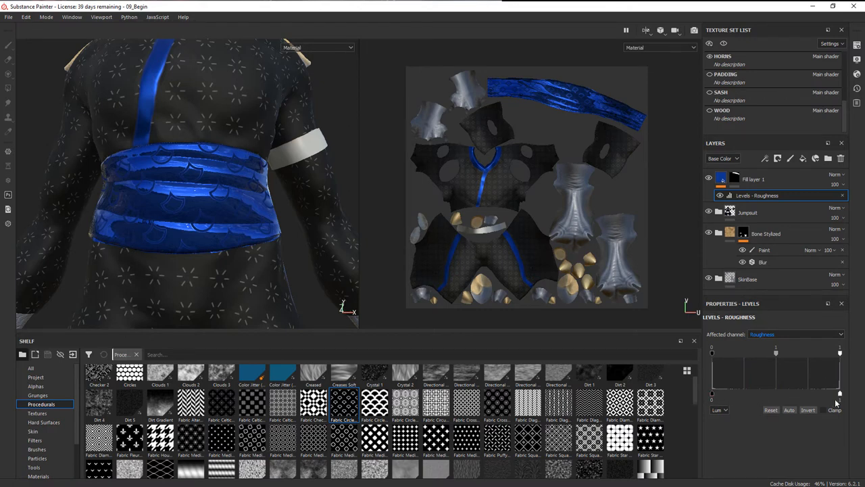
{"action": "left_click_drag", "start_coordinate": [711, 392], "coordinate": [721, 392]}
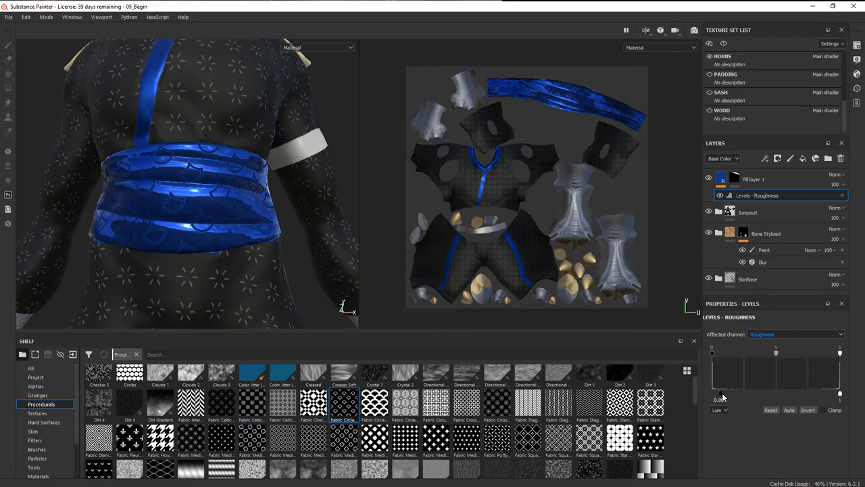
{"action": "left_click_drag", "start_coordinate": [722, 395], "coordinate": [746, 401]}
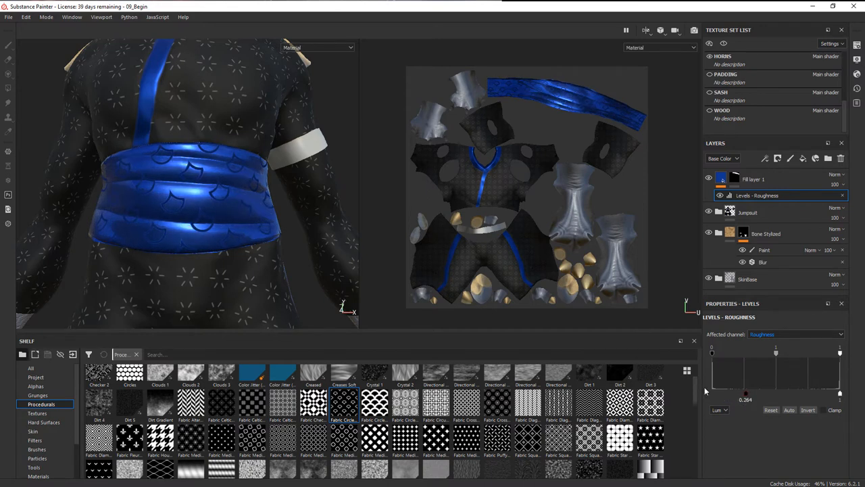
{"action": "left_click_drag", "start_coordinate": [747, 392], "coordinate": [738, 394]}
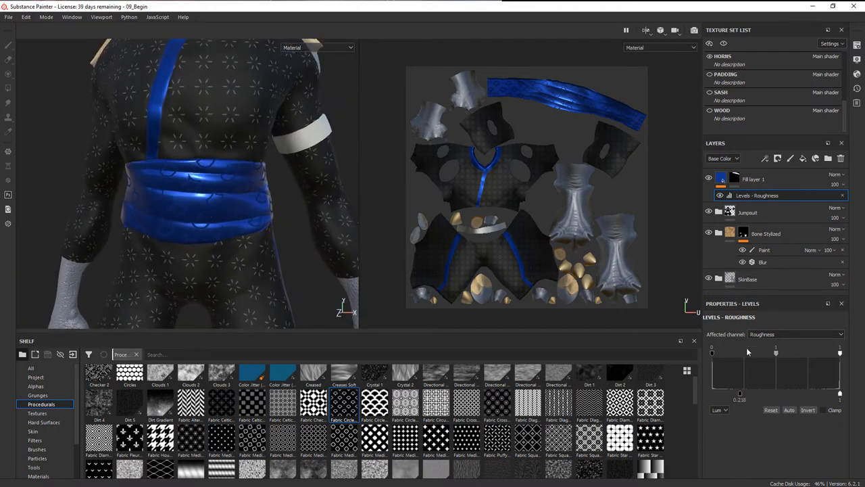
{"action": "left_click_drag", "start_coordinate": [739, 394], "coordinate": [744, 397]}
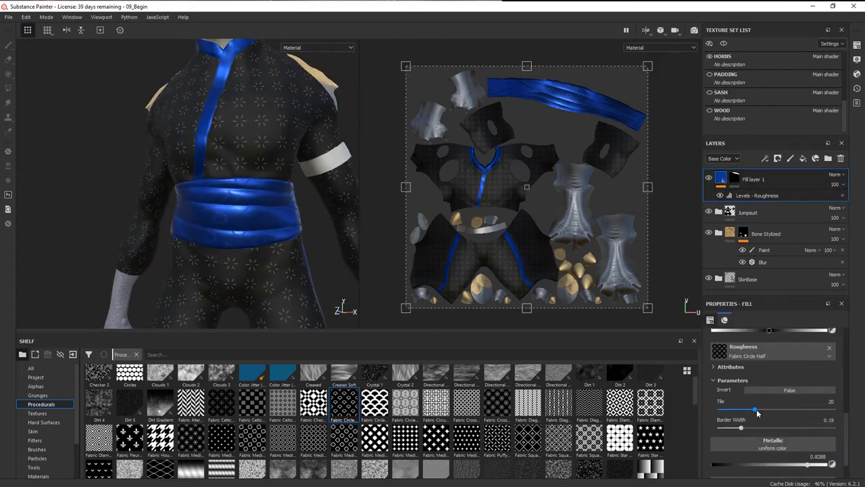
Increase the fabric pattern tiling for finer ribbing and zoom in on the sash.
{"action": "left_click_drag", "start_coordinate": [756, 411], "coordinate": [778, 411]}
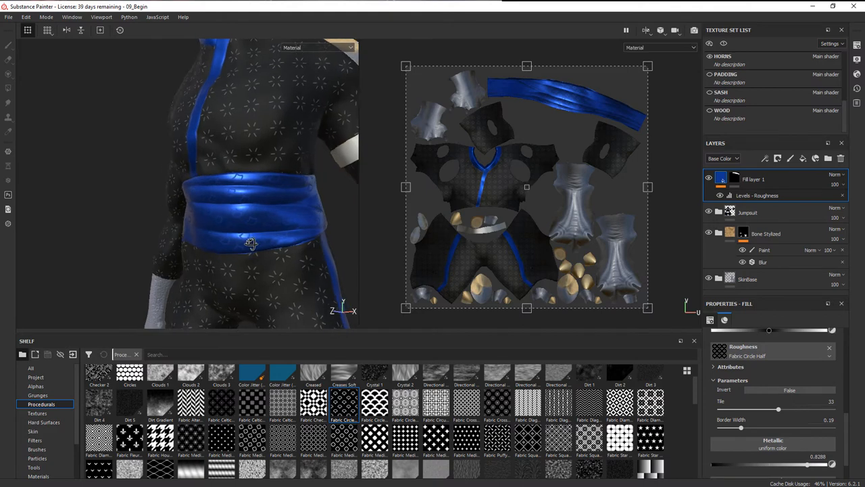
{"action": "left_click_drag", "start_coordinate": [251, 243], "coordinate": [262, 200]}
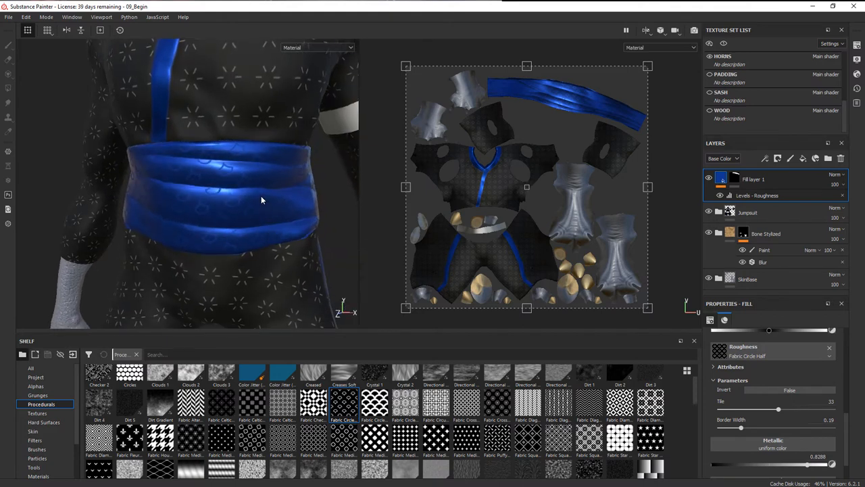
{"action": "mouse_move", "coordinate": [262, 219]}
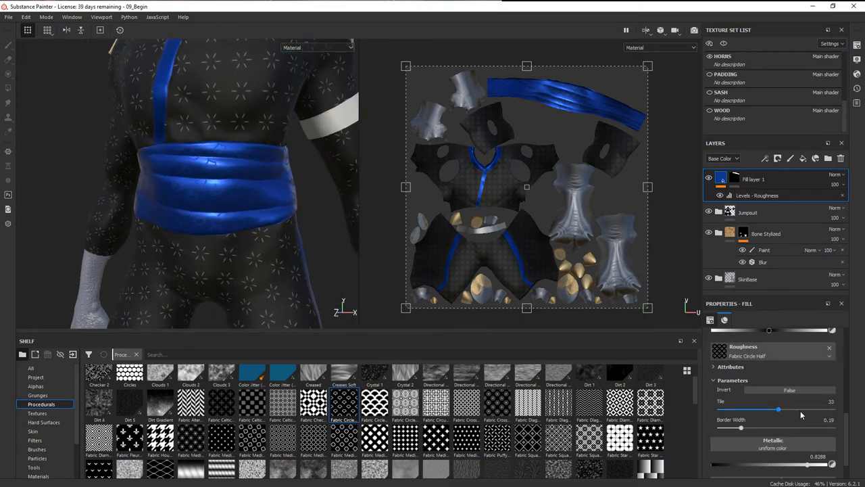
{"action": "scroll", "scroll_direction": "down", "scroll_amount": 3}
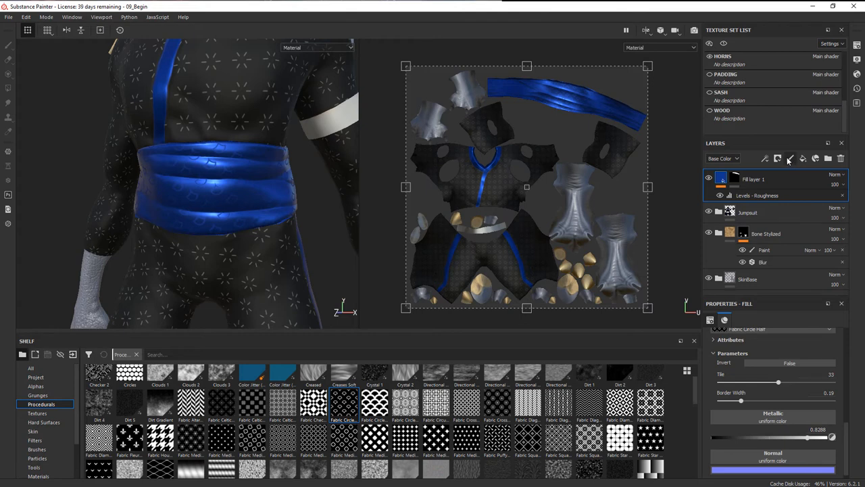
Add a second fill layer with height off, curvature-driven base colour, hidden behind a black mask.
{"action": "left_click", "coordinate": [777, 158]}
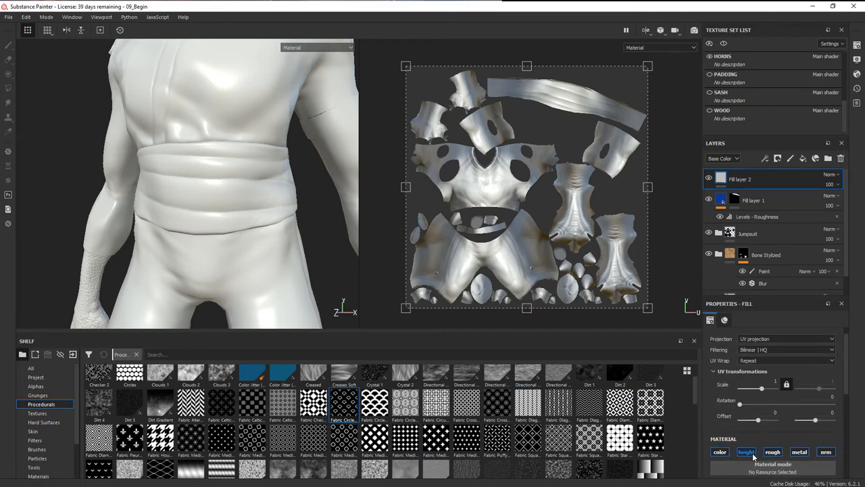
{"action": "left_click", "coordinate": [719, 451]}
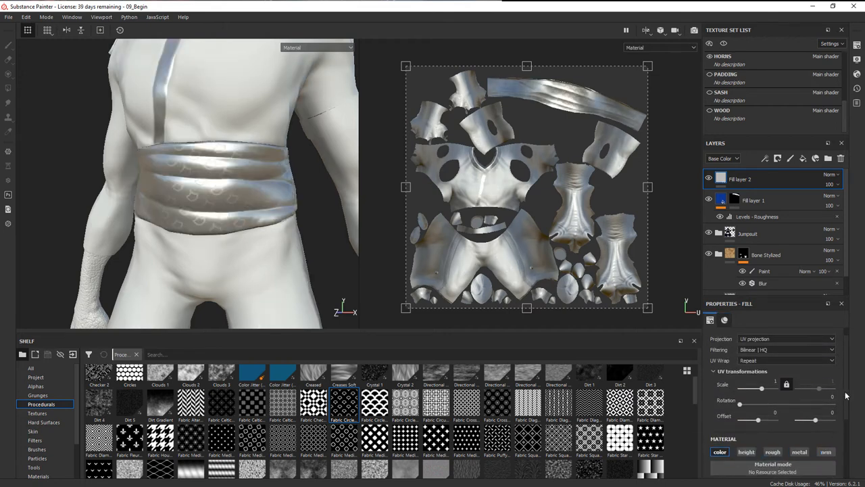
{"action": "scroll", "scroll_direction": "down", "scroll_amount": 3}
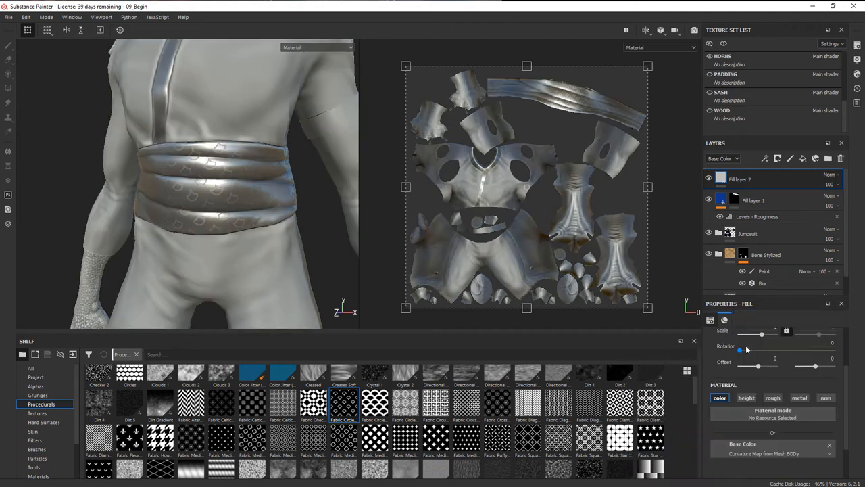
{"action": "left_click", "coordinate": [708, 178]}
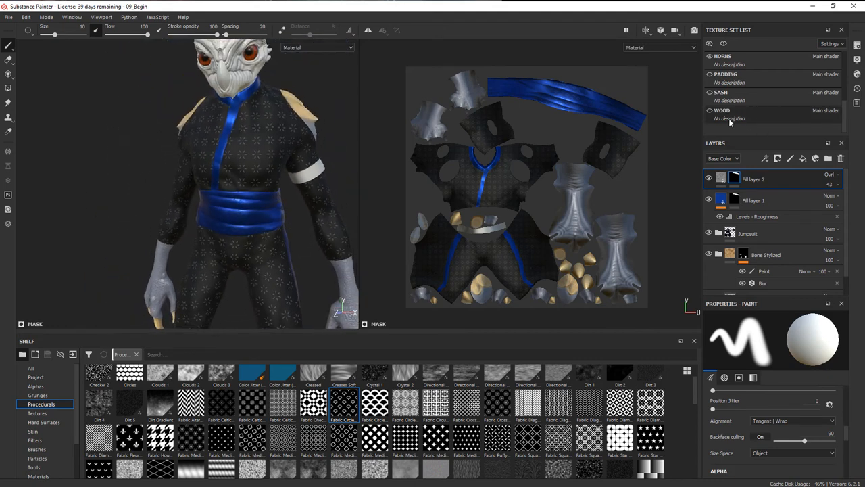
Reselect Fill layer 1 holding the sash pattern to show its properties.
{"action": "left_click", "coordinate": [709, 74]}
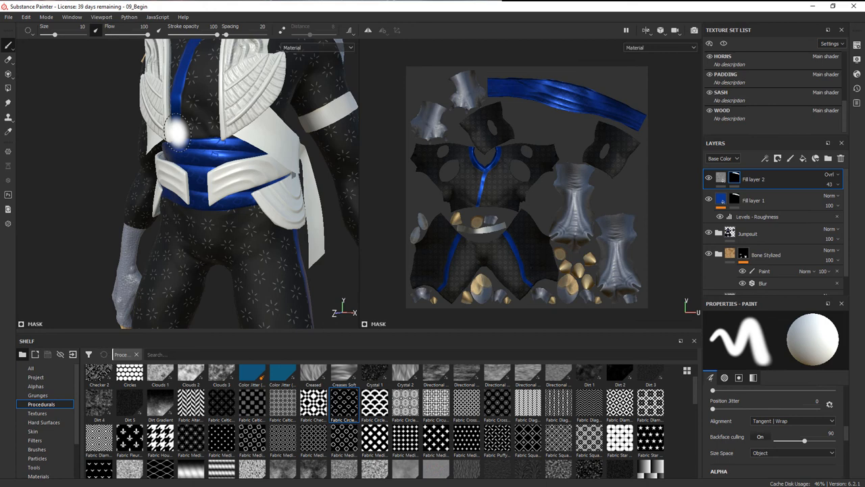
{"action": "left_click", "coordinate": [753, 200]}
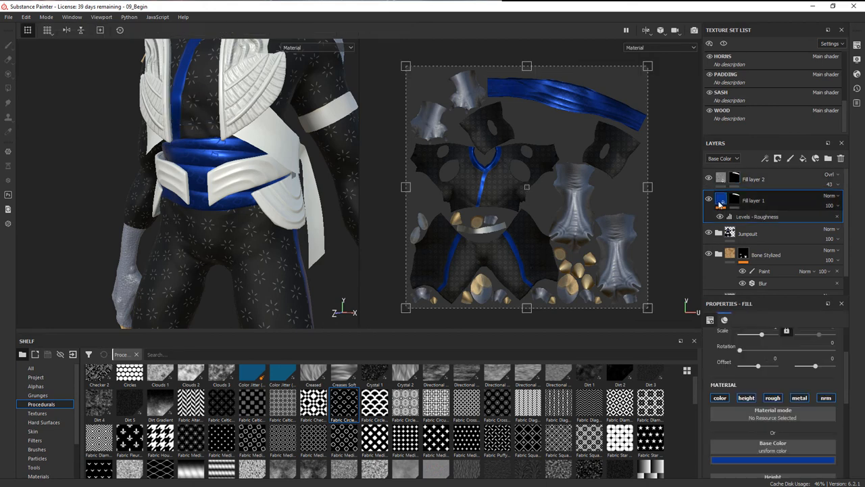
Change the sash fill's base colour to a new shade of blue.
{"action": "left_click", "coordinate": [774, 459]}
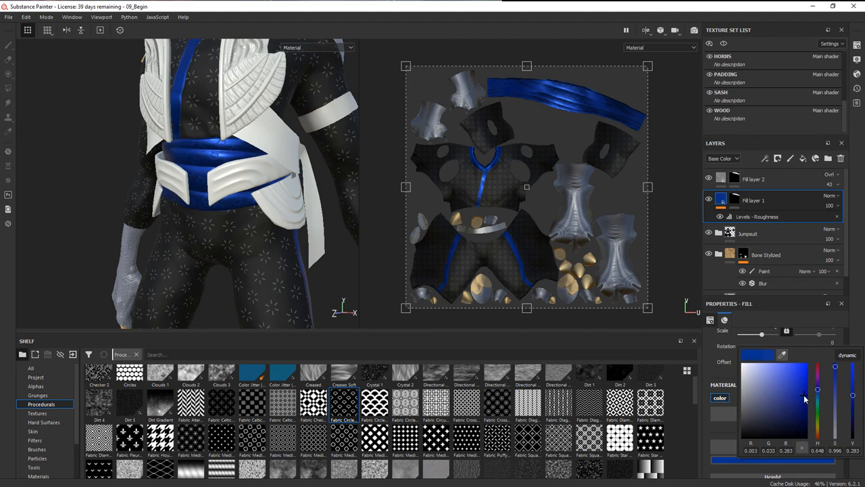
{"action": "left_click", "coordinate": [793, 386]}
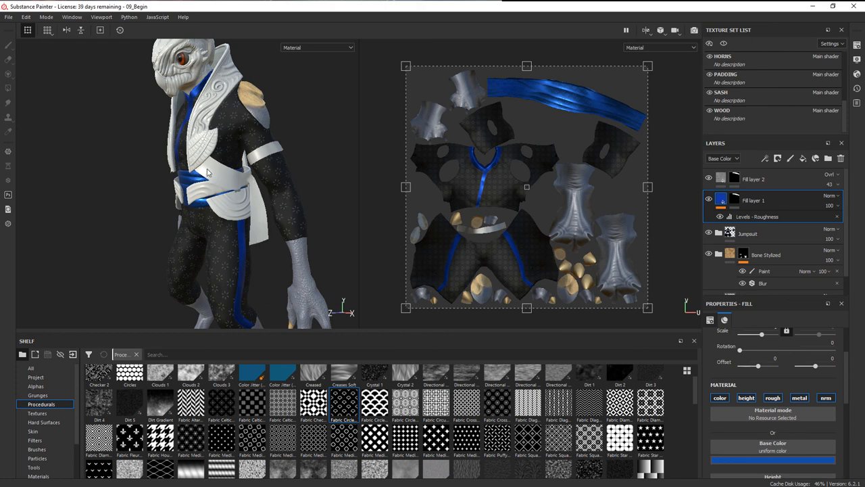
{"action": "mouse_move", "coordinate": [268, 223]}
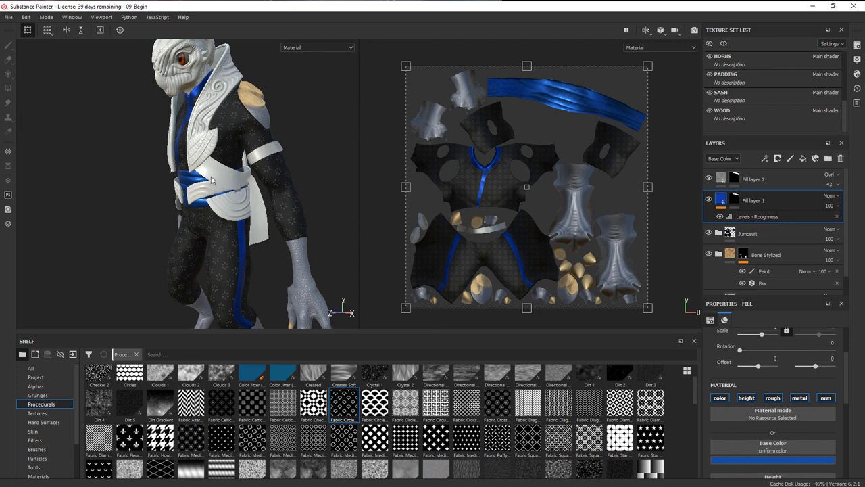
{"action": "left_click_drag", "start_coordinate": [237, 189], "coordinate": [233, 198]}
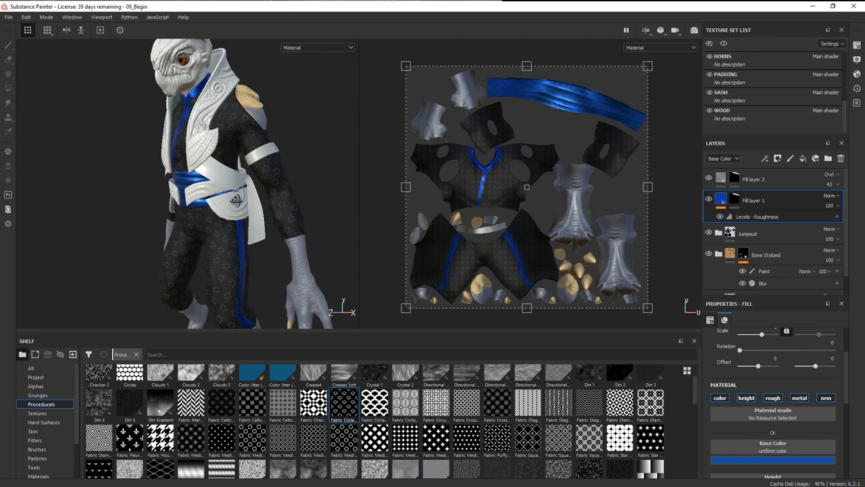